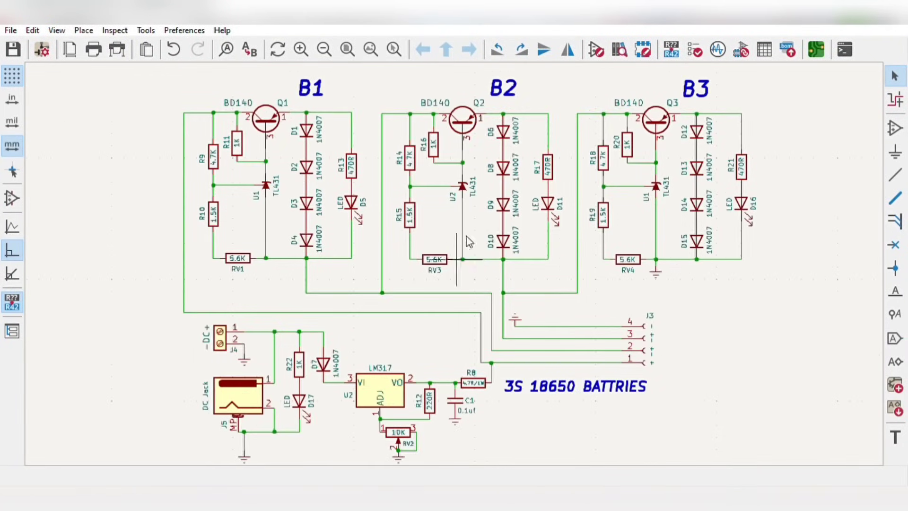
{"action": "mouse_move", "coordinate": [455, 197]}
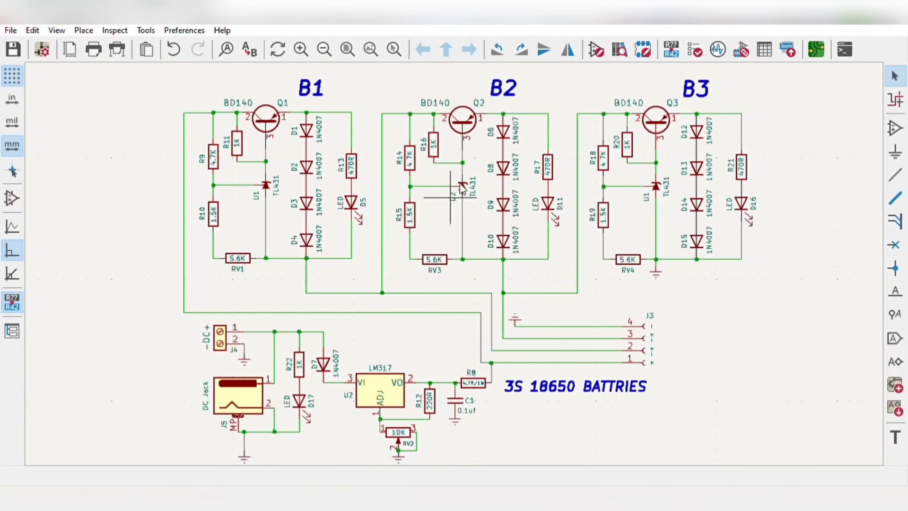
Follow the 'Sign up to Get $60 Coupons' link to the JLCPCB homepage.
{"action": "left_click", "coordinate": [817, 48]}
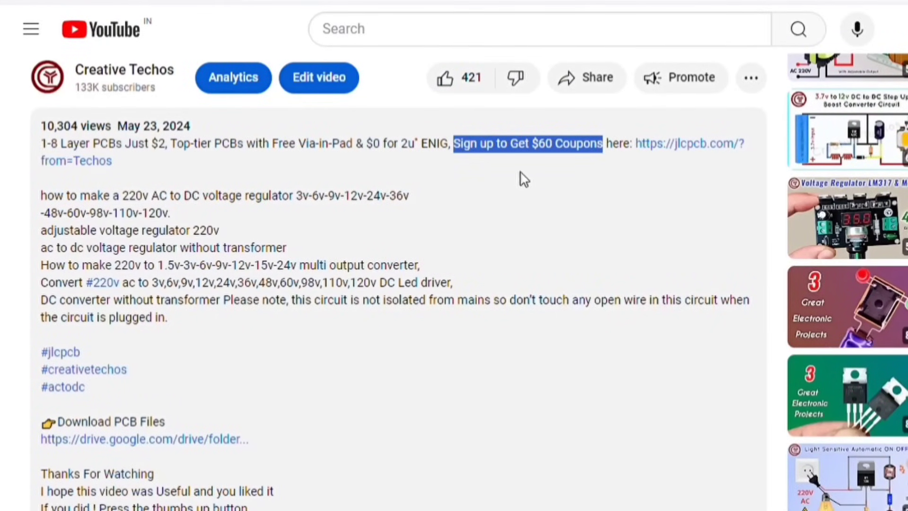
Upload the 3S balance-charging board's gerber zip to JLCPCB and set PCB colour to Blue.
{"action": "left_click", "coordinate": [688, 143]}
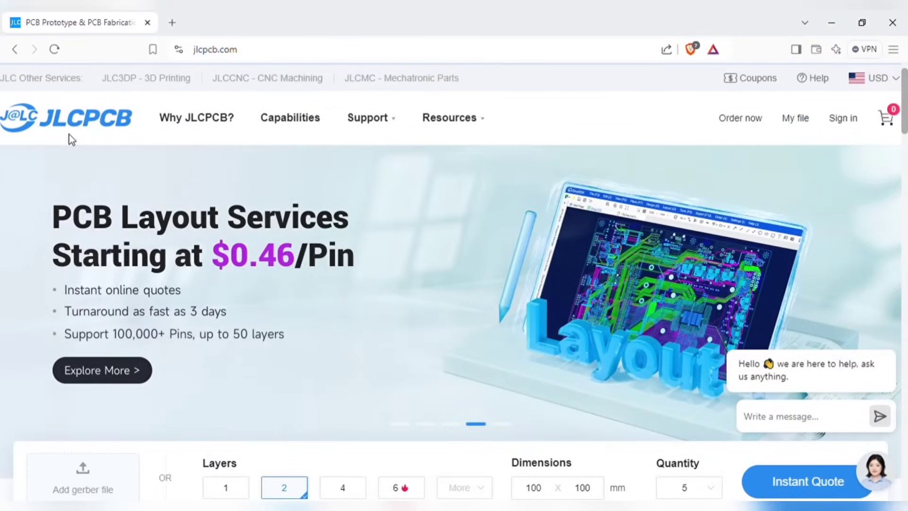
{"action": "scroll", "scroll_direction": "down", "scroll_amount": 3}
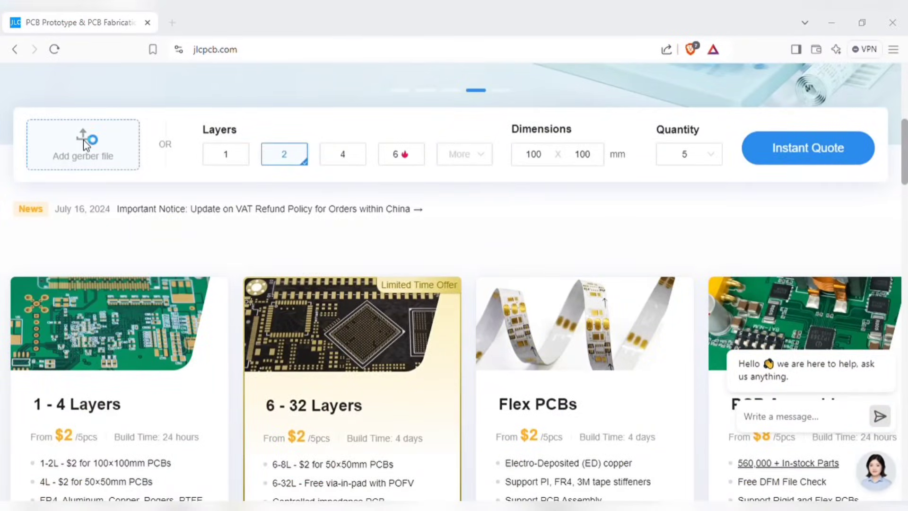
{"action": "left_click", "coordinate": [83, 144]}
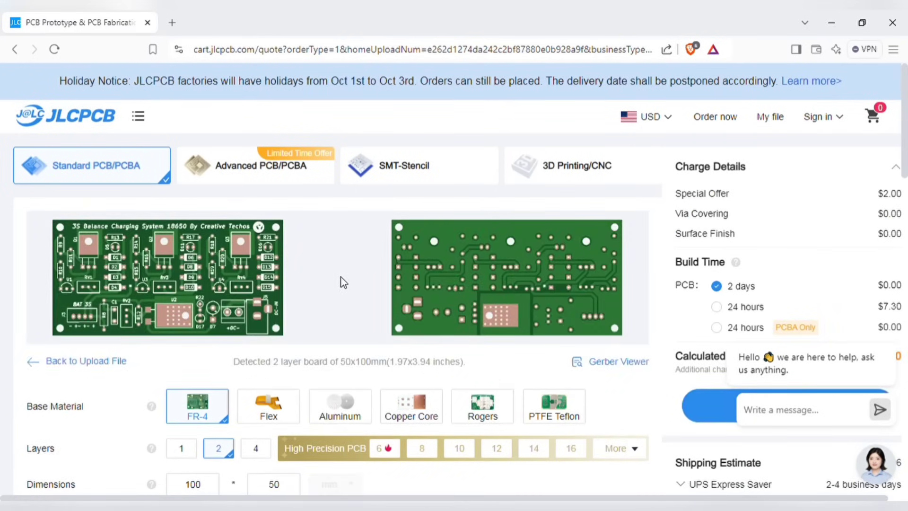
{"action": "scroll", "scroll_direction": "down", "scroll_amount": 3}
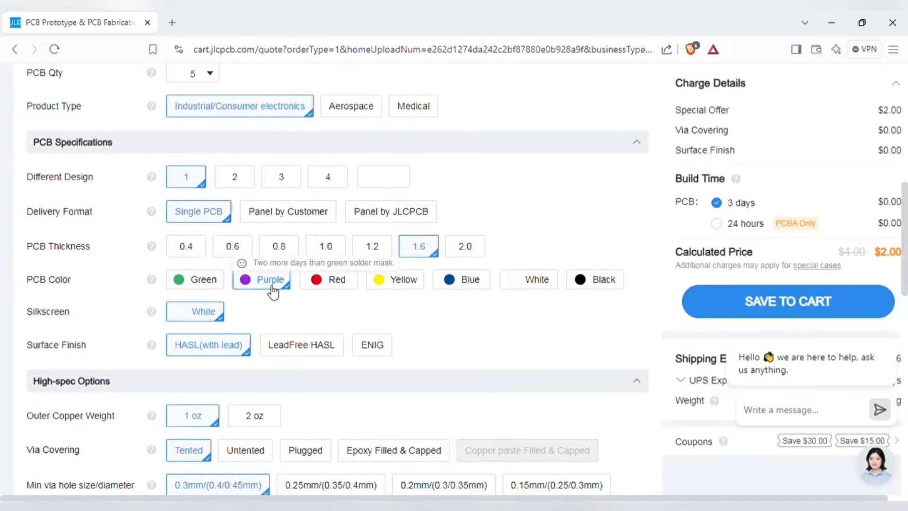
{"action": "scroll", "scroll_direction": "up", "scroll_amount": 3}
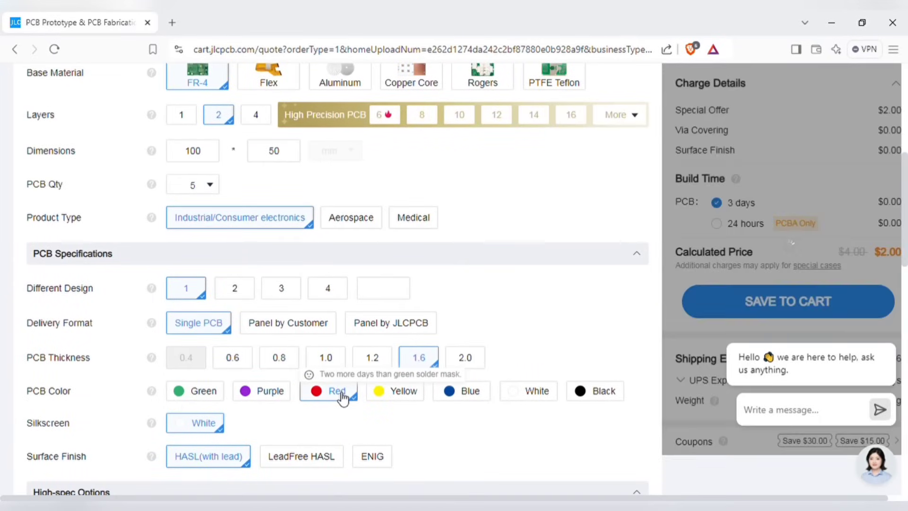
{"action": "scroll", "scroll_direction": "down", "scroll_amount": 3}
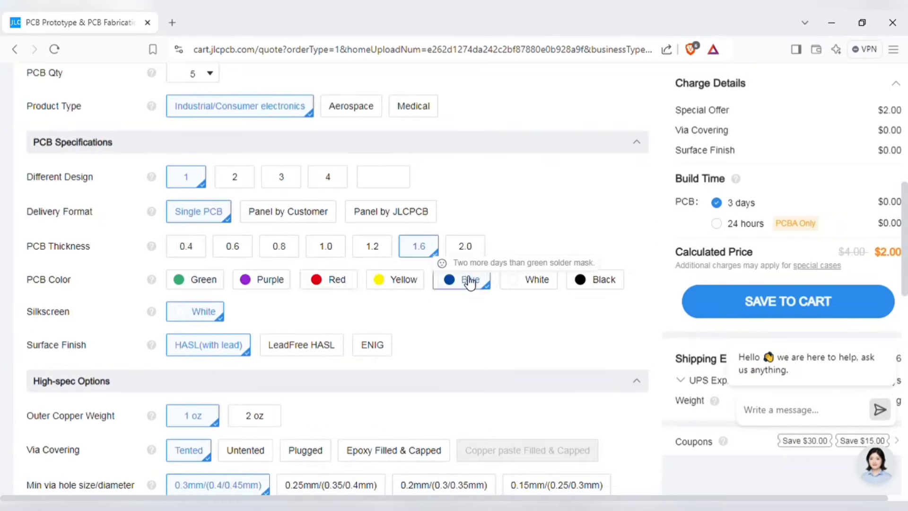
{"action": "scroll", "scroll_direction": "up", "scroll_amount": 3}
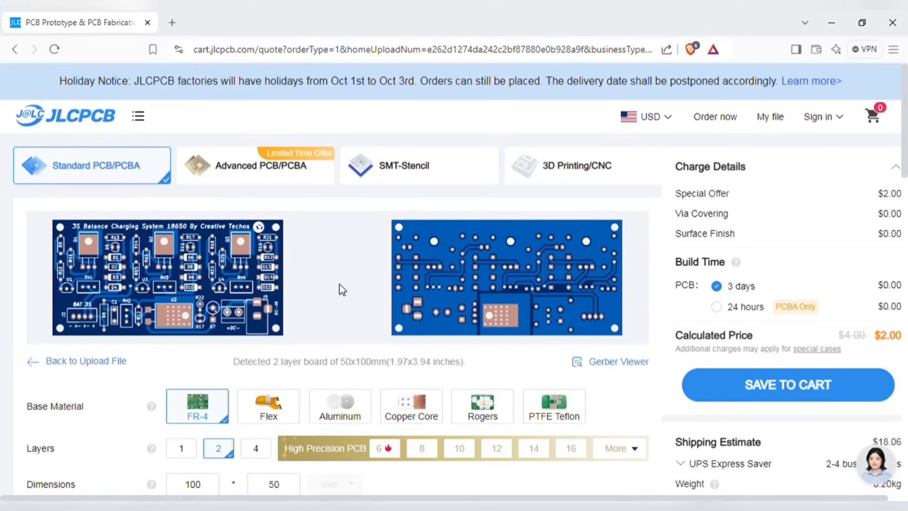
{"action": "mouse_move", "coordinate": [433, 305]}
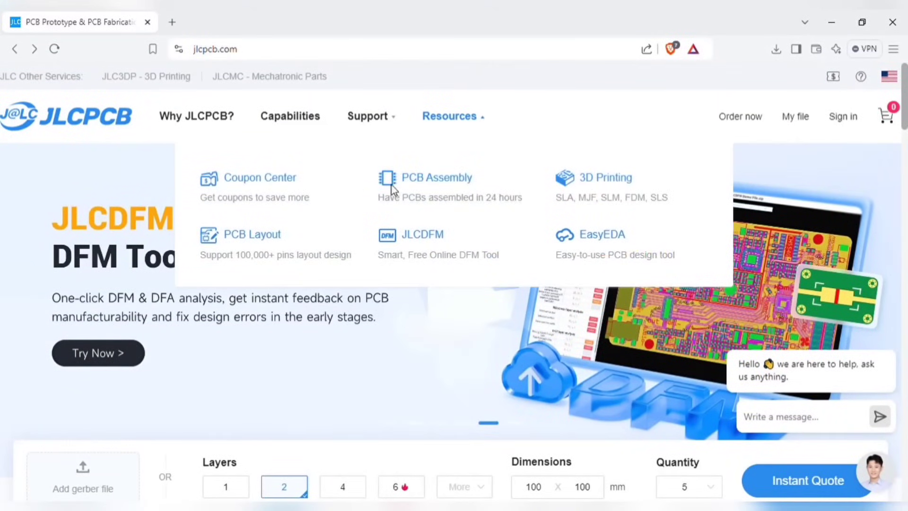
{"action": "mouse_move", "coordinate": [296, 239]}
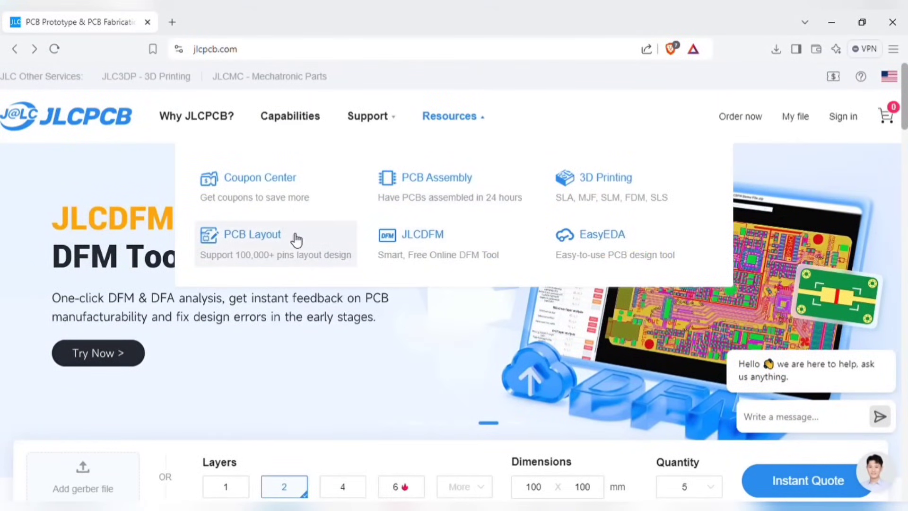
{"action": "left_click", "coordinate": [251, 234]}
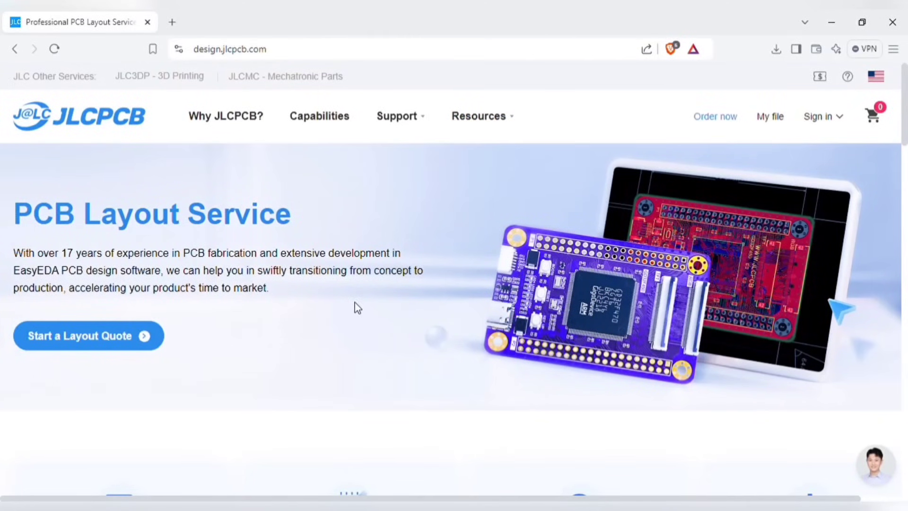
{"action": "mouse_move", "coordinate": [608, 327]}
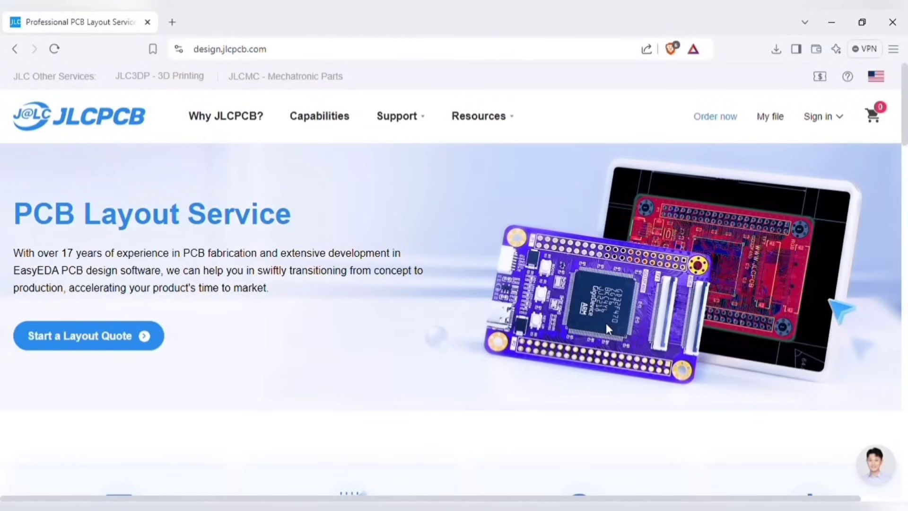
{"action": "scroll", "scroll_direction": "down", "scroll_amount": 3}
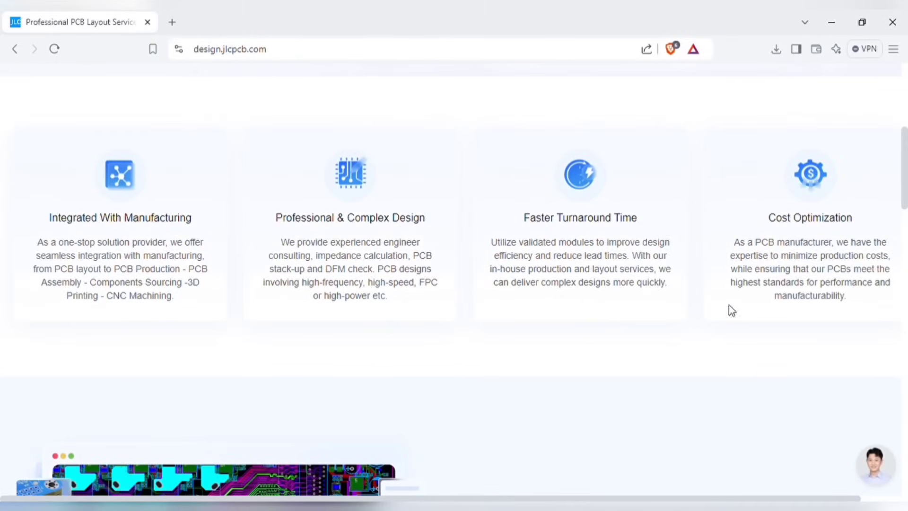
{"action": "mouse_move", "coordinate": [534, 286]}
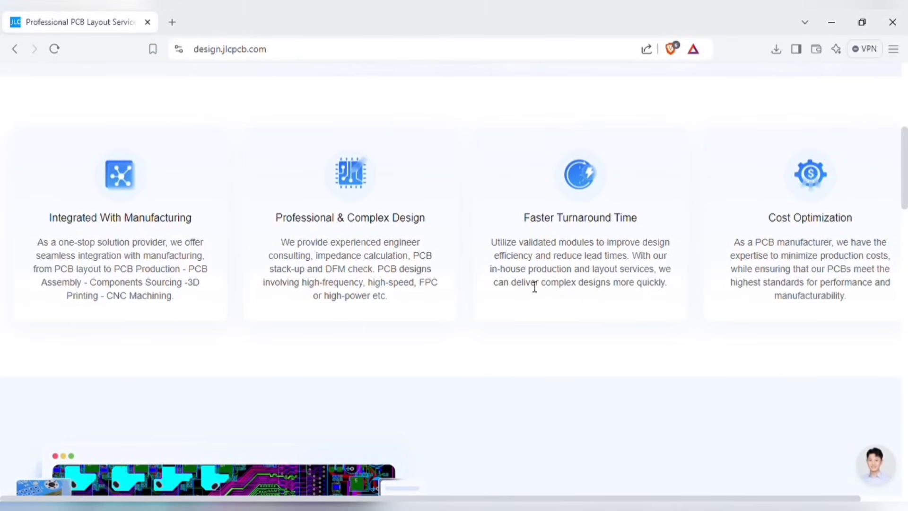
{"action": "mouse_move", "coordinate": [455, 243]}
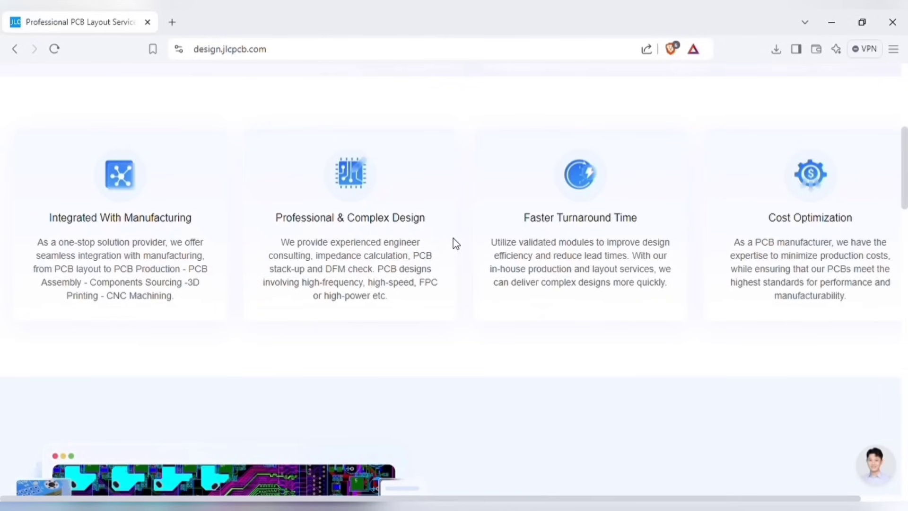
{"action": "scroll", "scroll_direction": "down", "scroll_amount": 3}
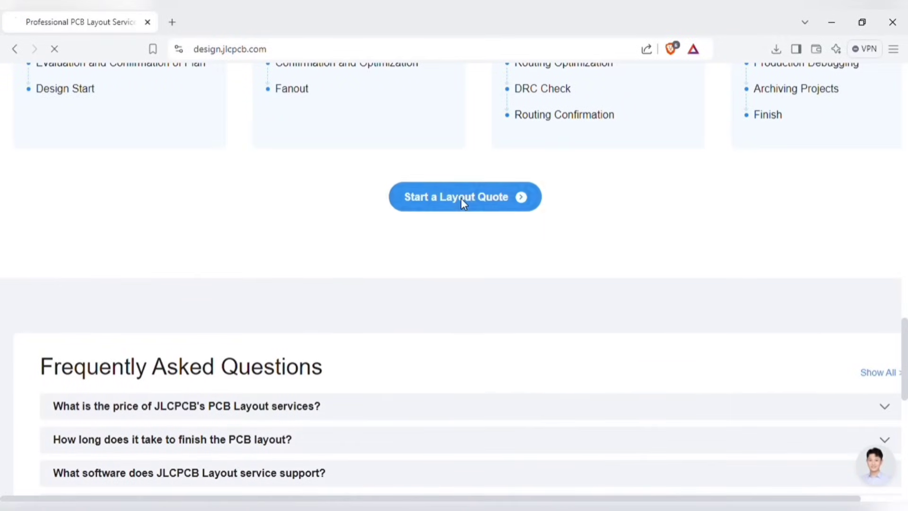
Choose 'Start a Layout Quote' to show the PCB Layout quote page.
{"action": "left_click", "coordinate": [465, 196]}
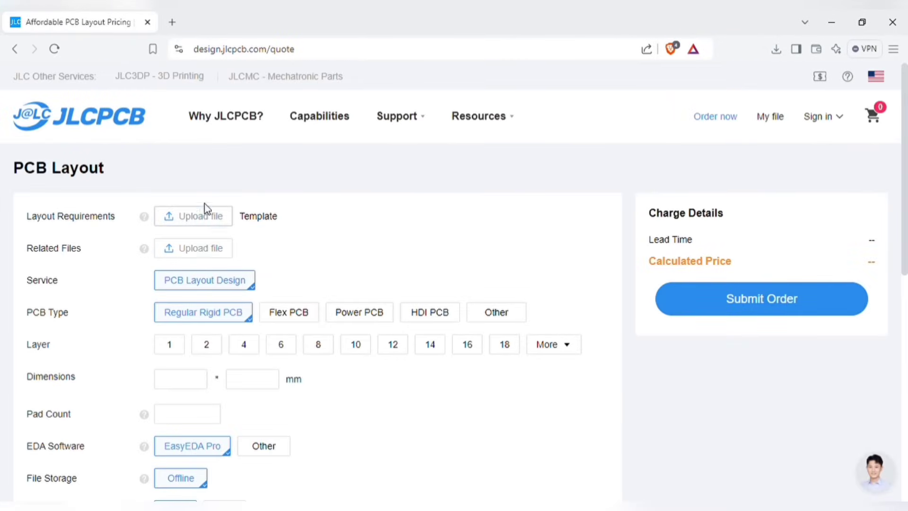
{"action": "mouse_move", "coordinate": [257, 216]}
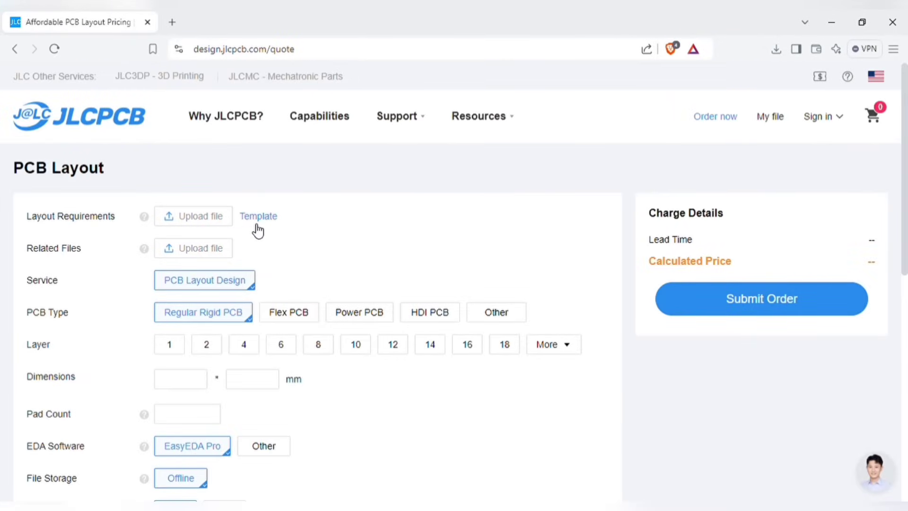
{"action": "mouse_move", "coordinate": [253, 235]}
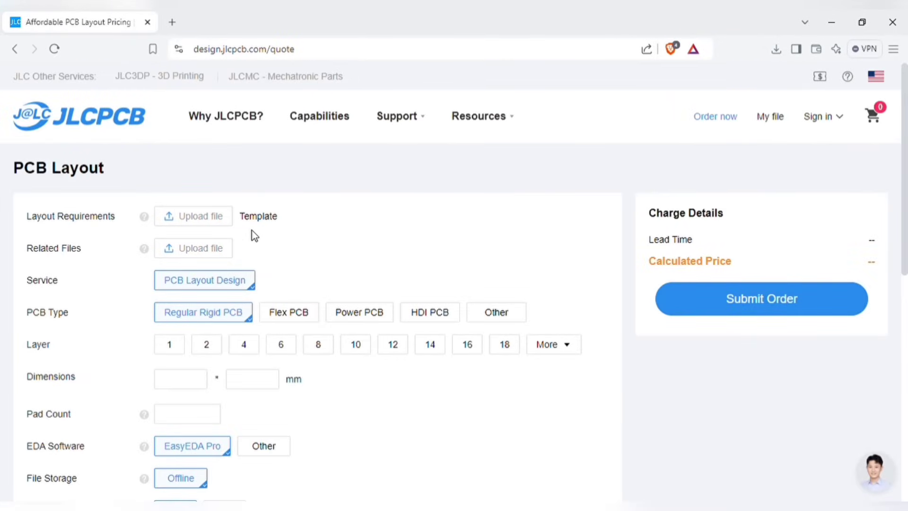
{"action": "mouse_move", "coordinate": [294, 472]}
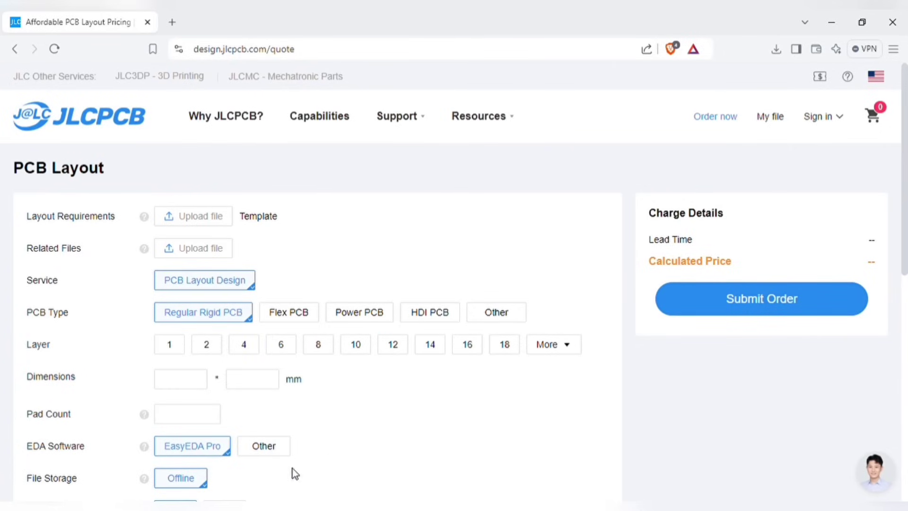
Scroll through the 'Bring Your Boards To Life' and 'Capabilities and Services' sections.
{"action": "scroll", "scroll_direction": "down", "scroll_amount": 3}
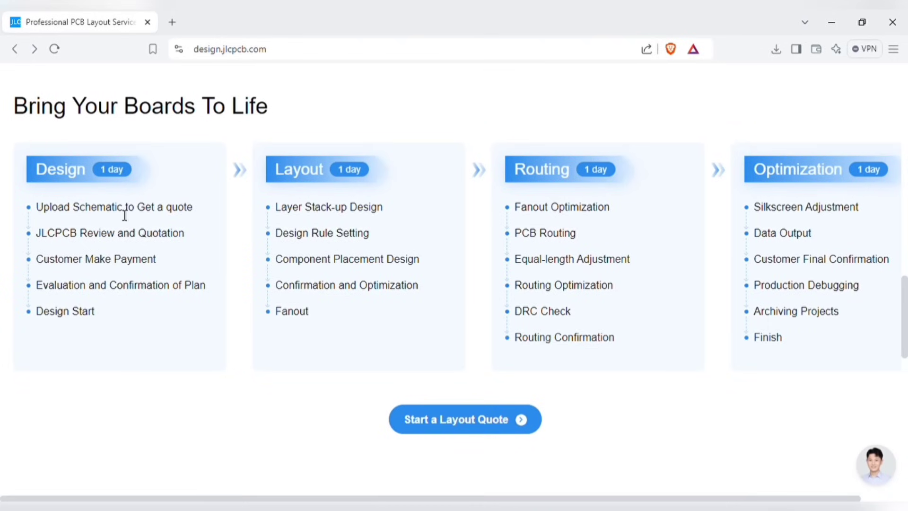
{"action": "mouse_move", "coordinate": [607, 330]}
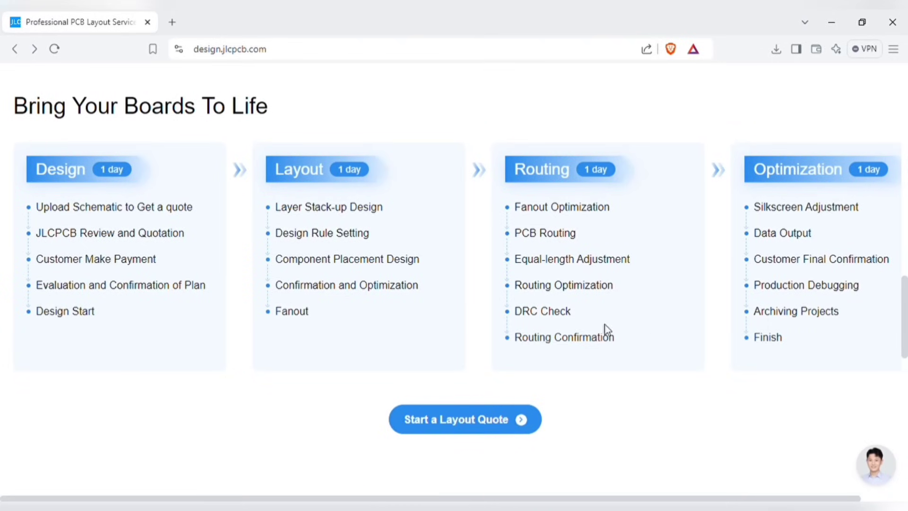
{"action": "scroll", "scroll_direction": "down", "scroll_amount": 3}
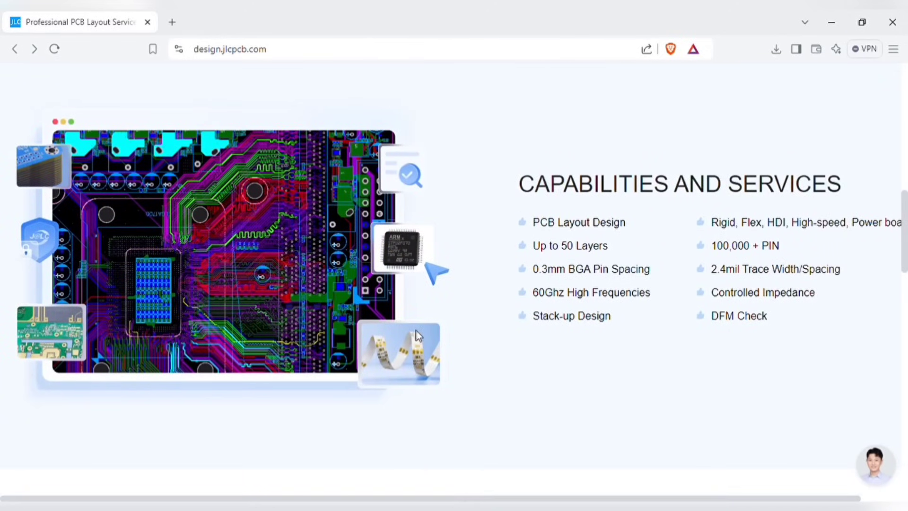
{"action": "mouse_move", "coordinate": [432, 278]}
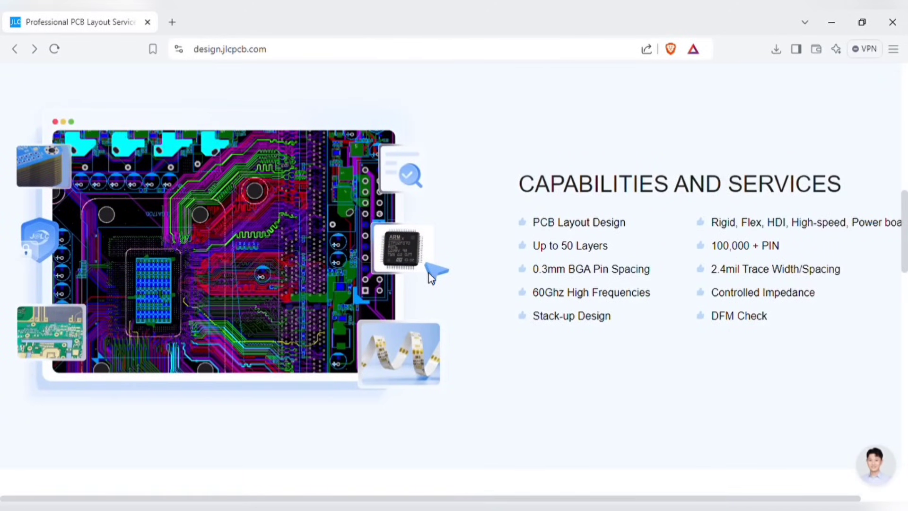